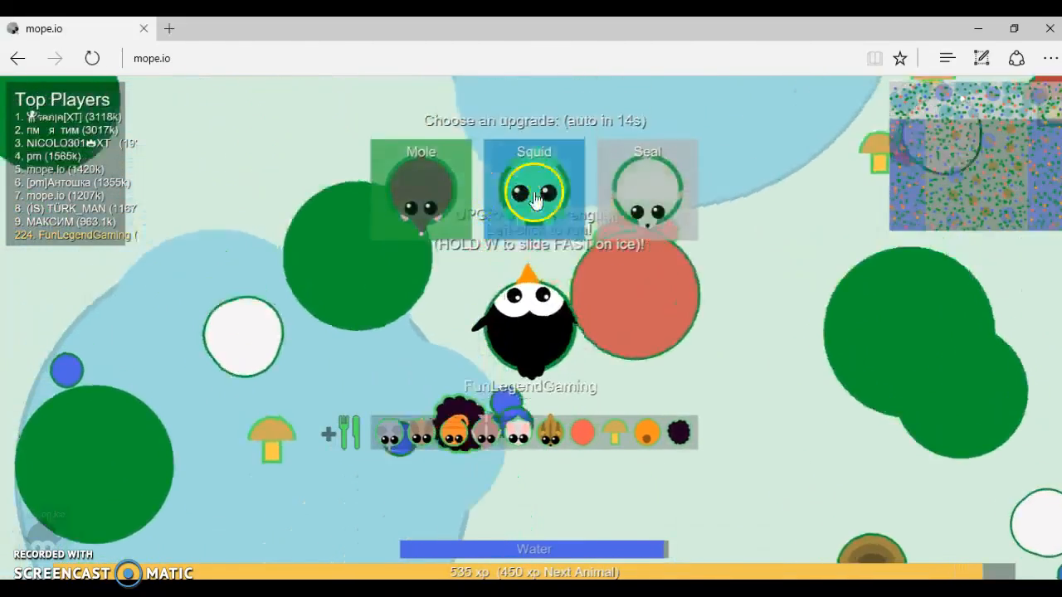
# Pick the Seal upgrade card to evolve the penguin into a seal
pyautogui.click(647, 186)
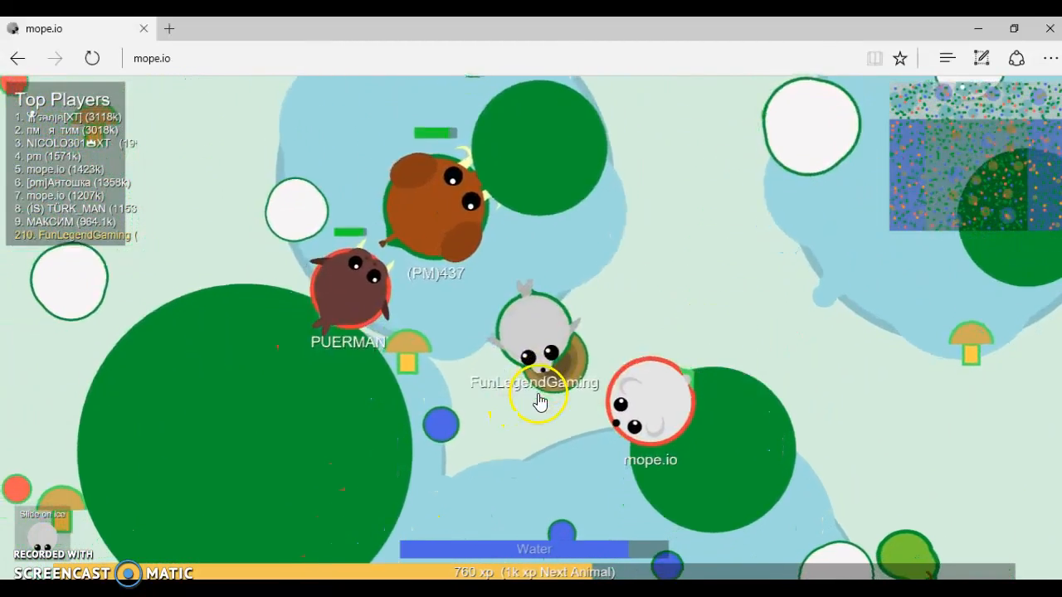
pyautogui.moveTo(826, 234)
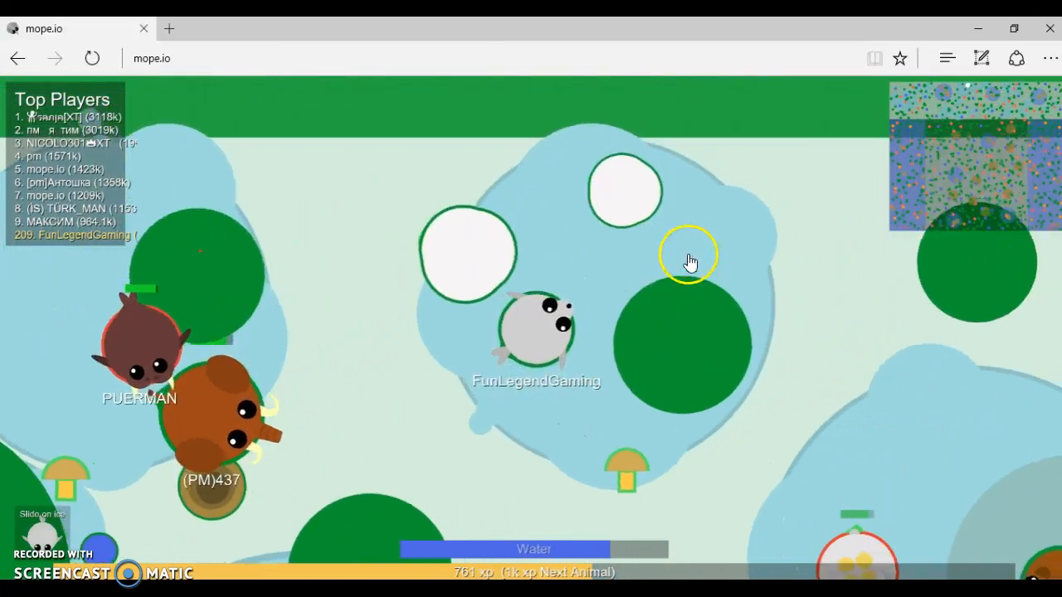
pyautogui.moveTo(686, 449)
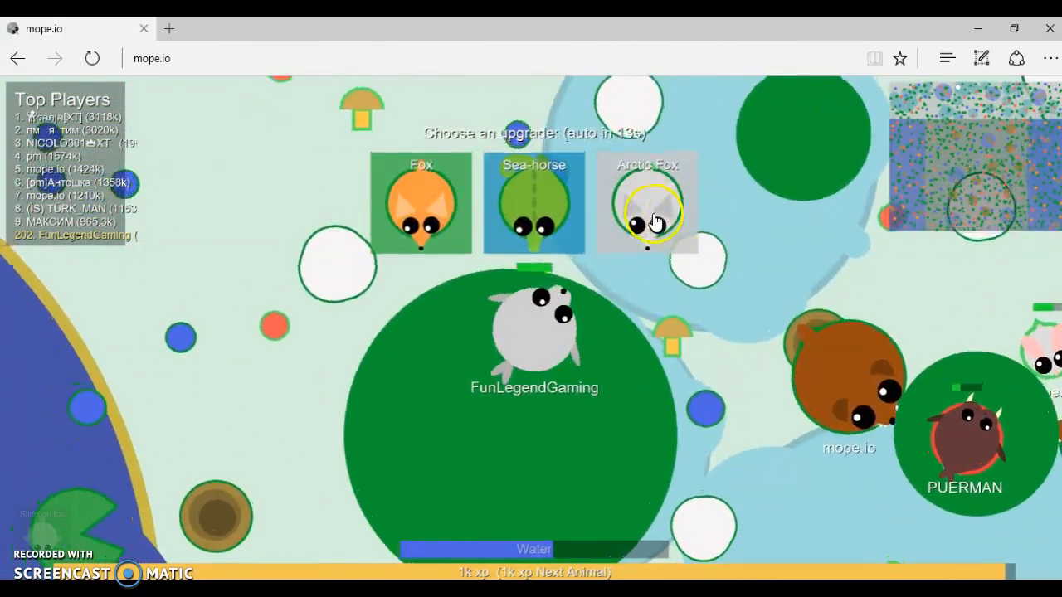
# Pick the Arctic Fox upgrade card to evolve the seal
pyautogui.click(647, 203)
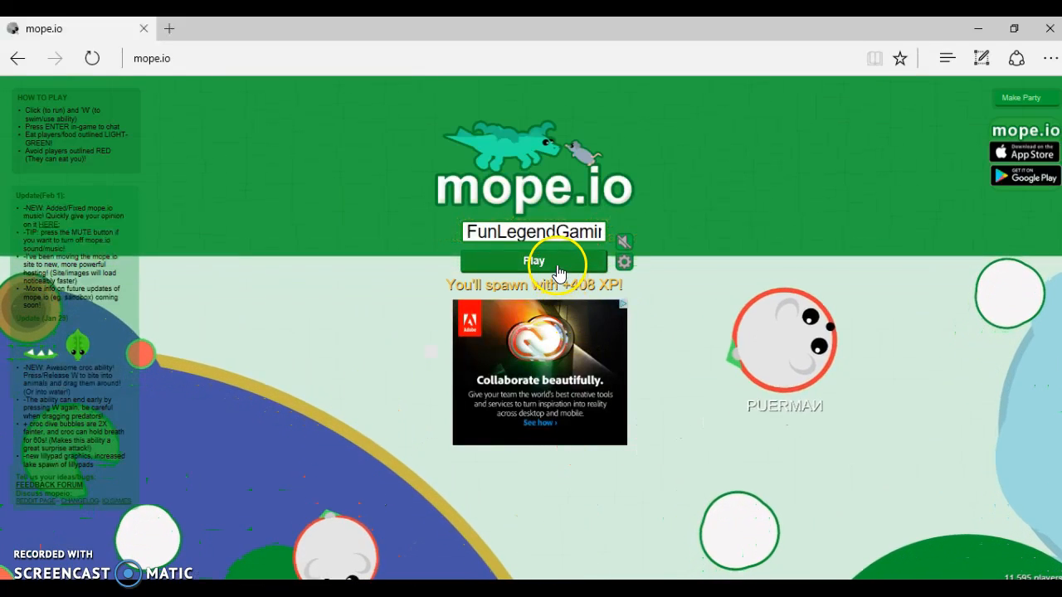
# Press Play on the start screen to respawn in a new round
pyautogui.click(534, 262)
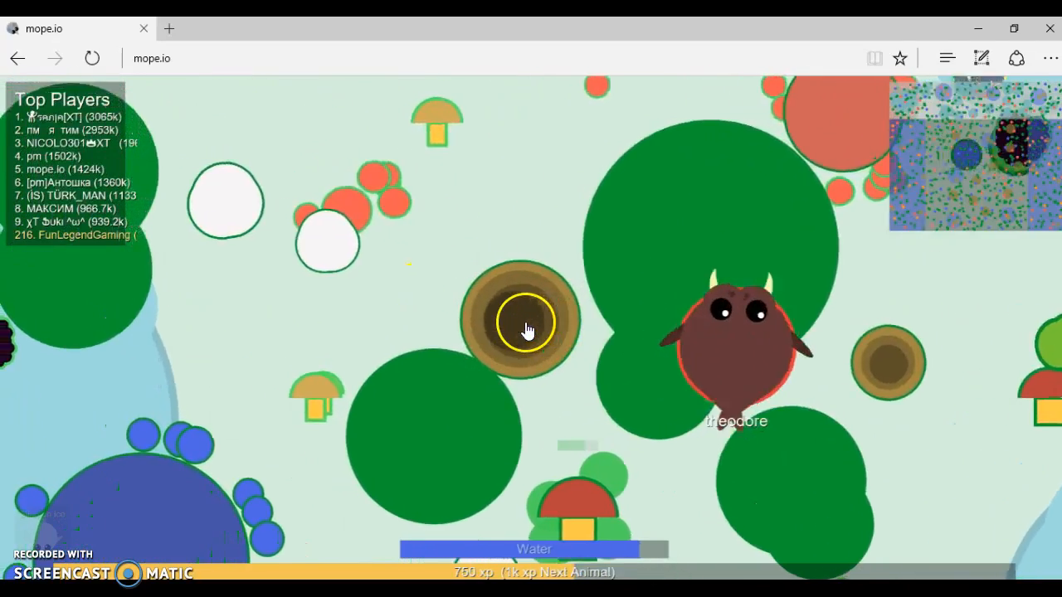
pyautogui.moveTo(681, 273)
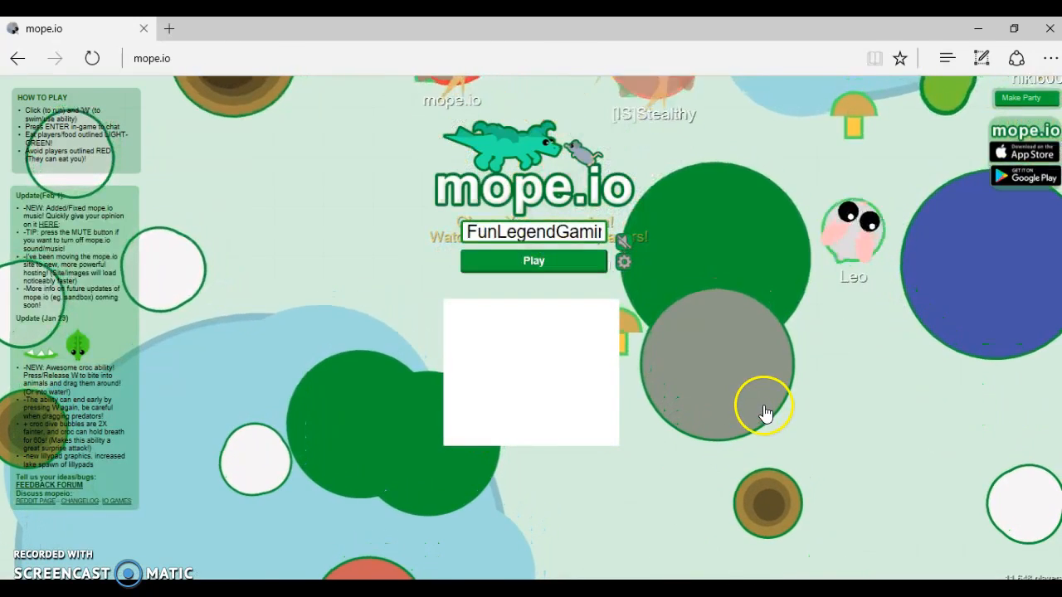
# Respawn with Play and grow into a penguin at 490 xp
pyautogui.click(533, 260)
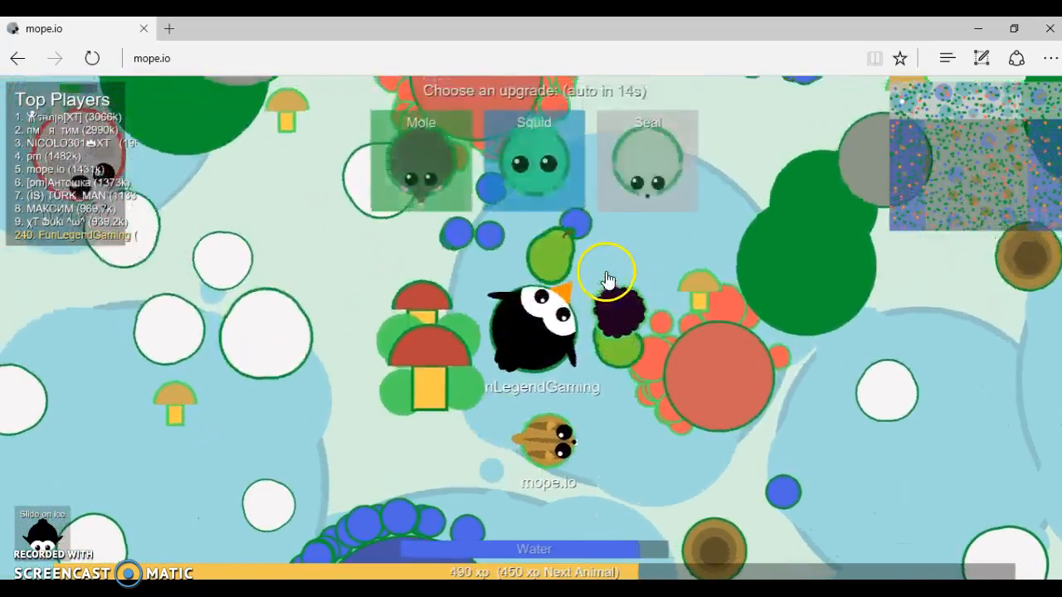
# Choose the Seal card, then grow into an arctic fox at 2.4k xp
pyautogui.click(646, 161)
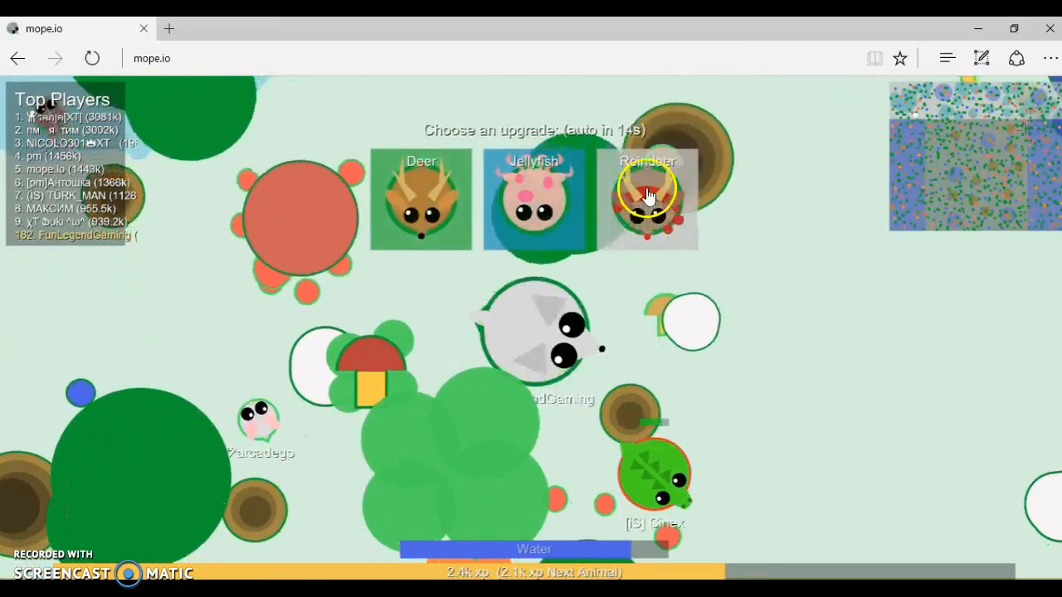
# Evolve into a Reindeer, then pick the Donkey card at 4.9k xp
pyautogui.click(647, 199)
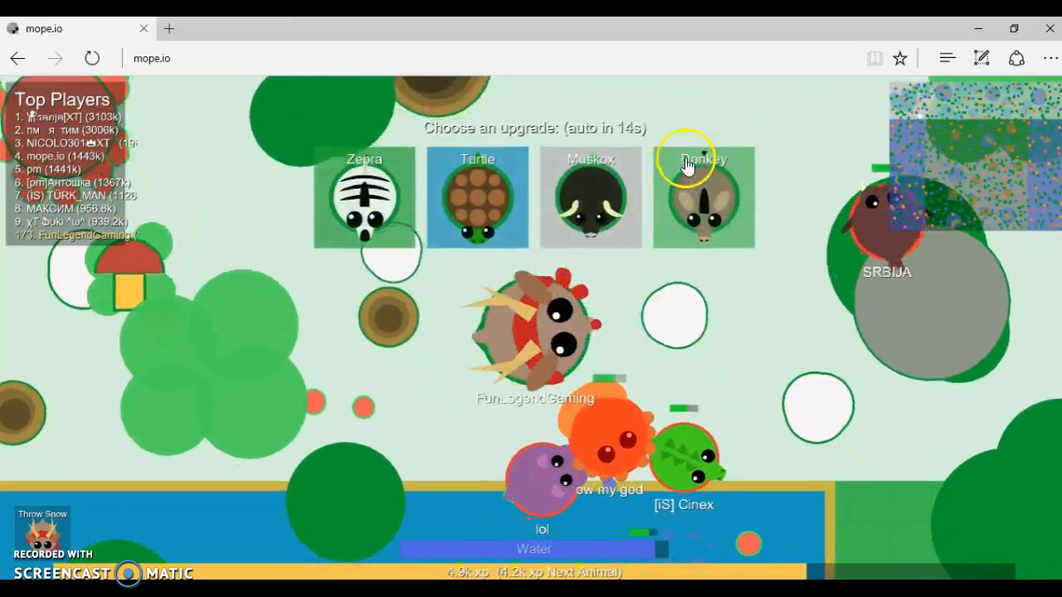
pyautogui.click(703, 197)
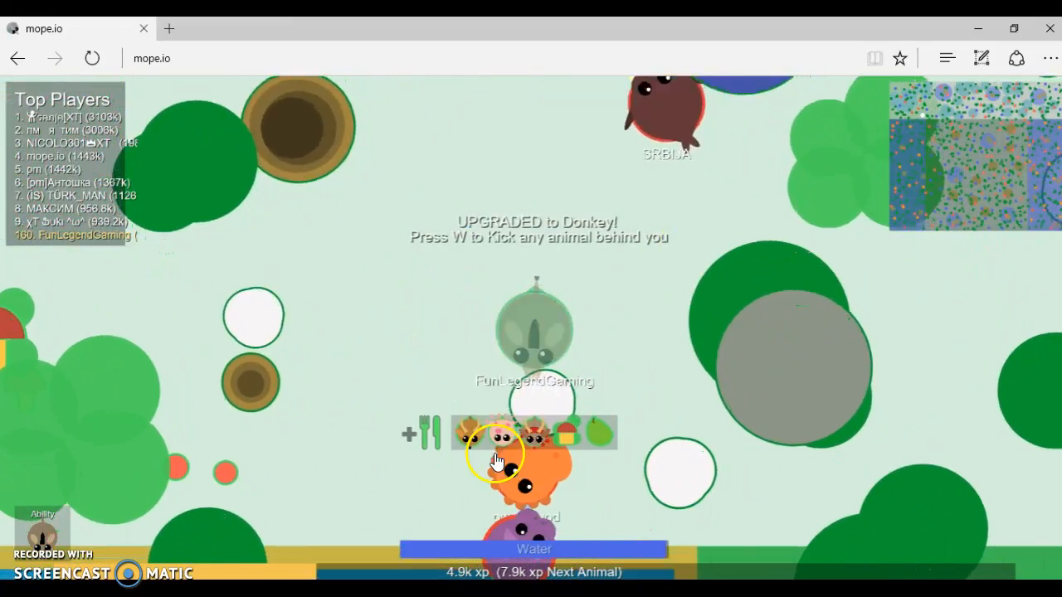